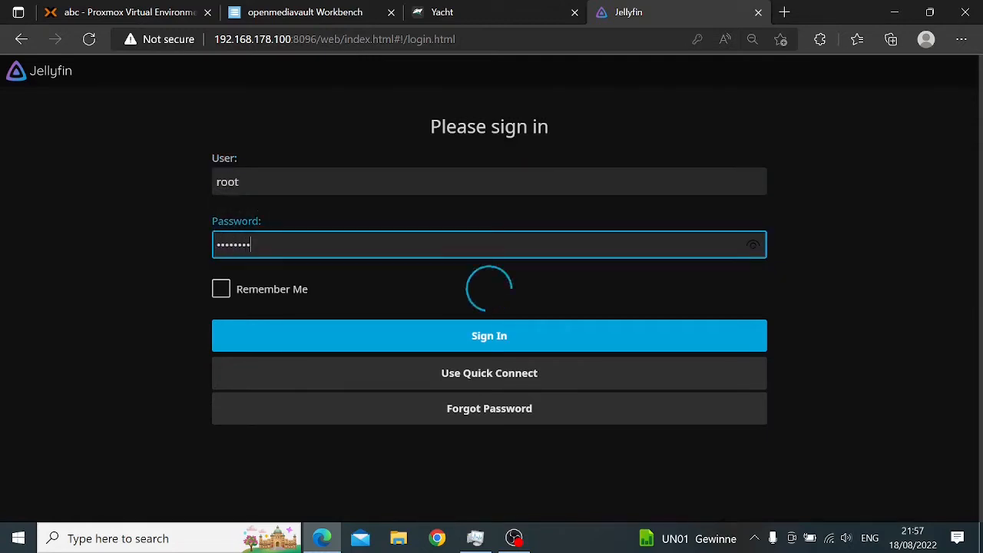
# Step: Attempt to sign in as root with two different passwords, both failing
pyautogui.click(489, 336)
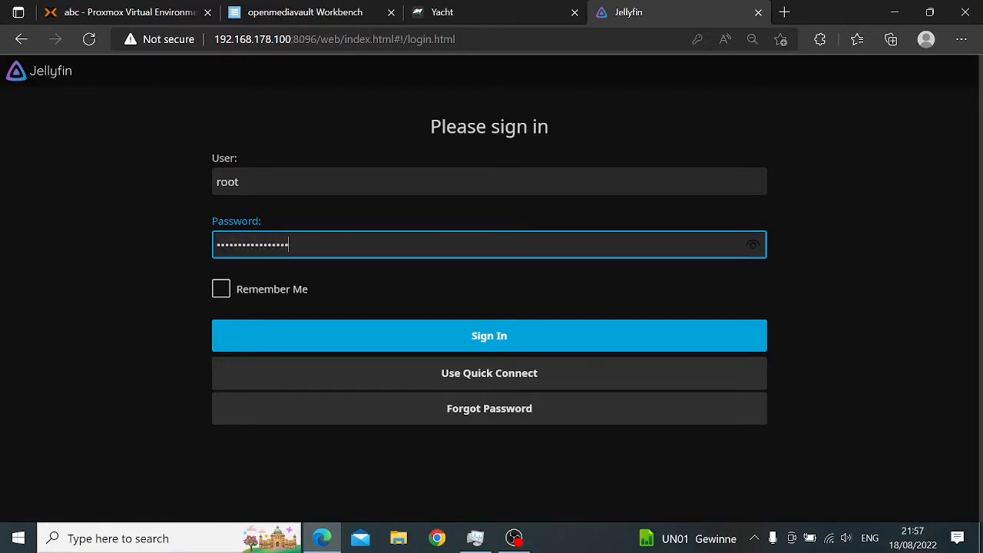
pyautogui.click(489, 335)
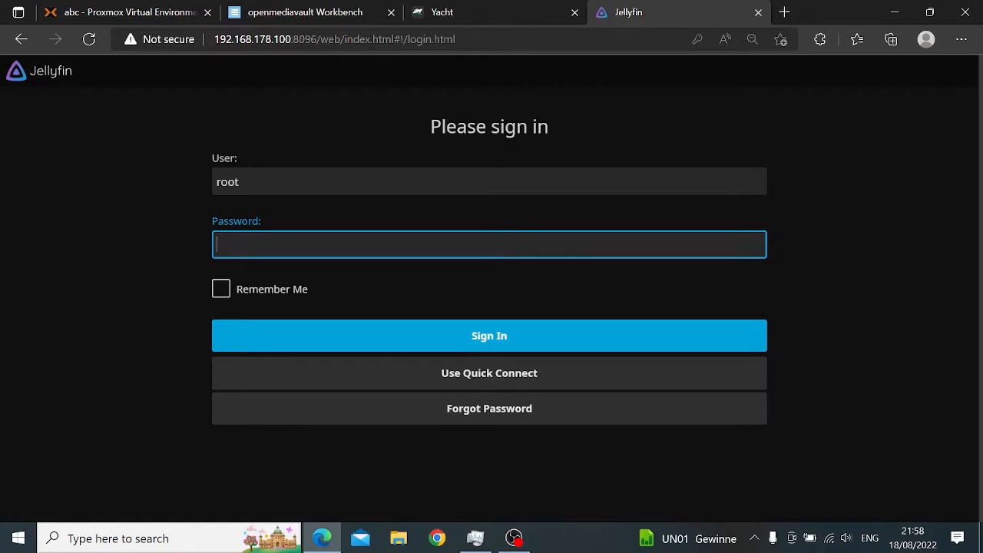
pyautogui.moveTo(514, 423)
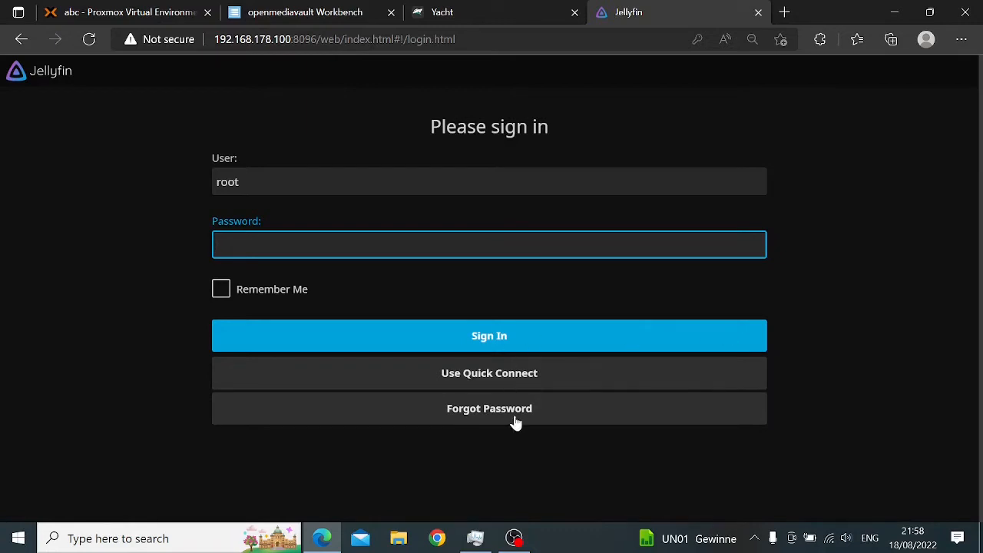
# Step: Submit a Forgot Password request for user 'root'
pyautogui.click(490, 408)
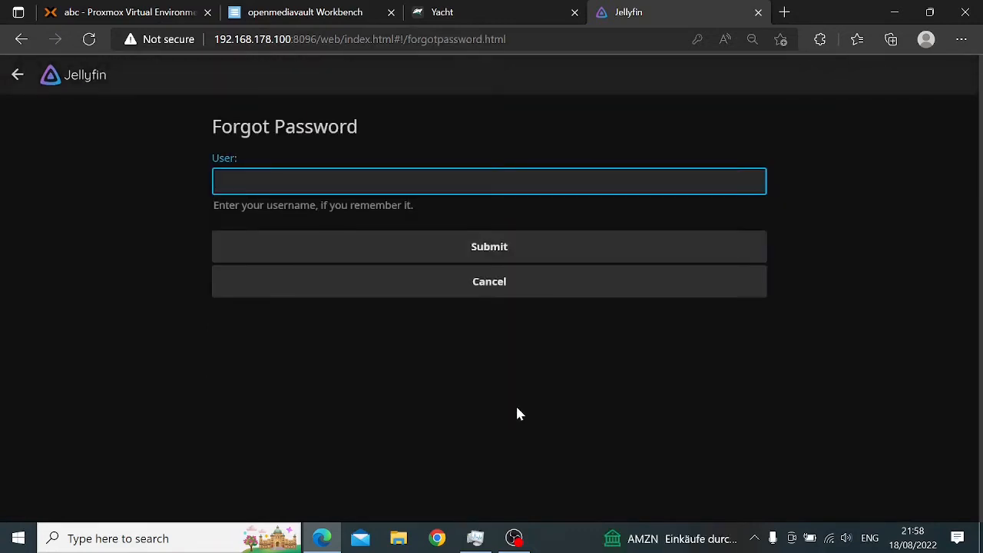
pyautogui.write('root')
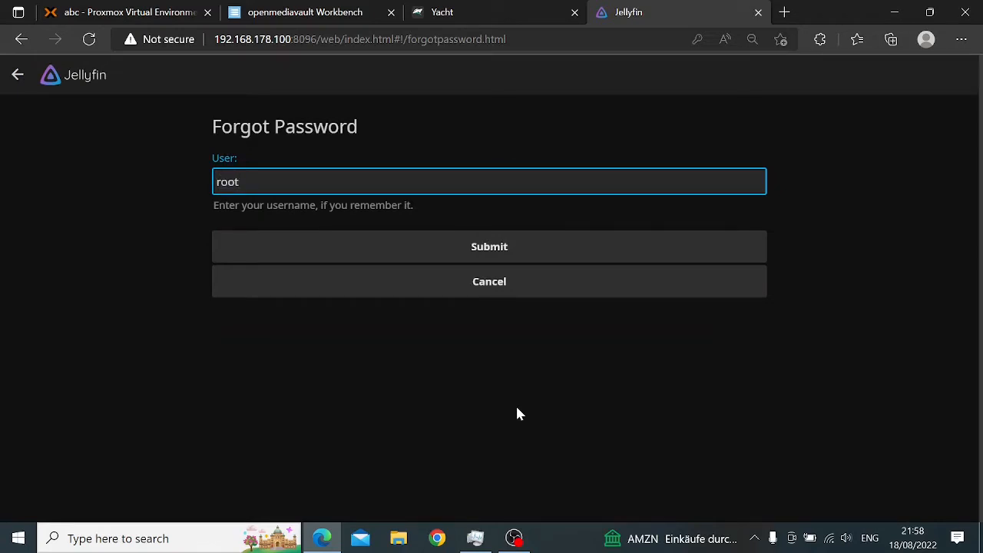
pyautogui.click(489, 247)
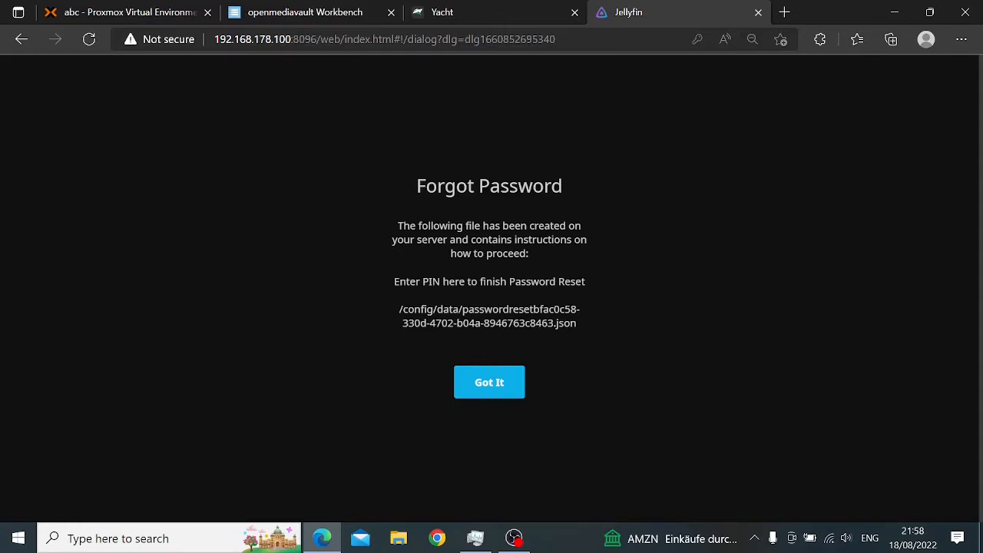
pyautogui.moveTo(394, 315)
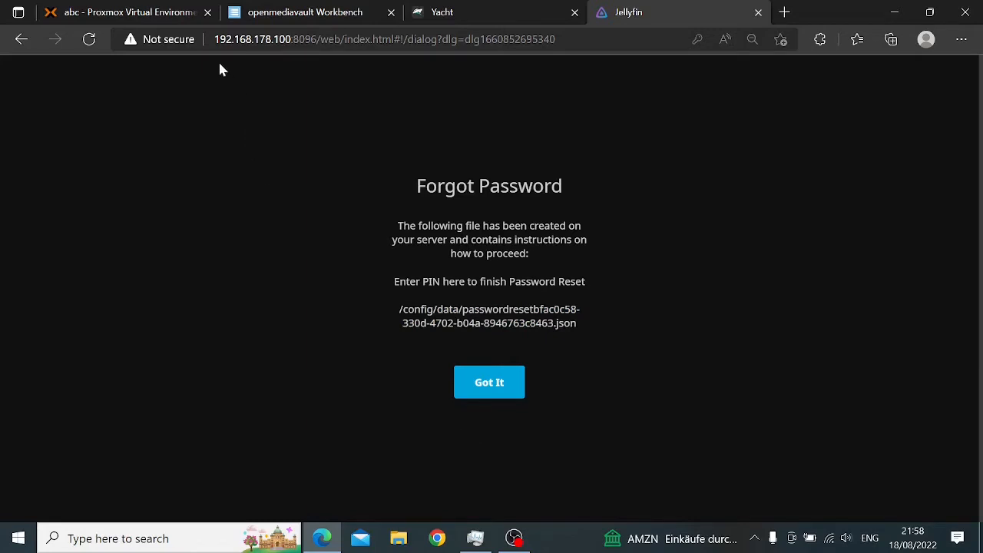
# Step: Open the console for VM 103, proceeding past the certificate warning to 192.168.178.25
pyautogui.click(123, 11)
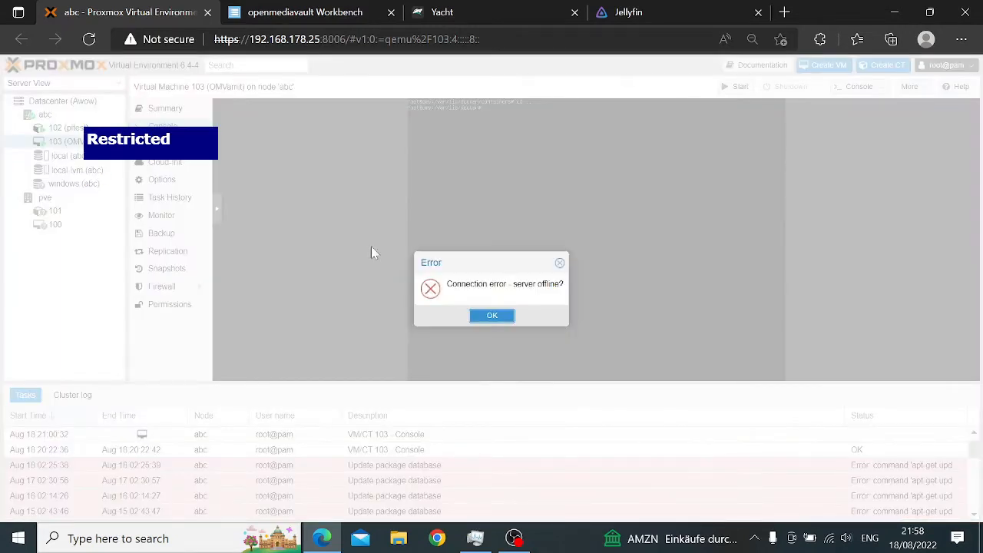
pyautogui.moveTo(552, 265)
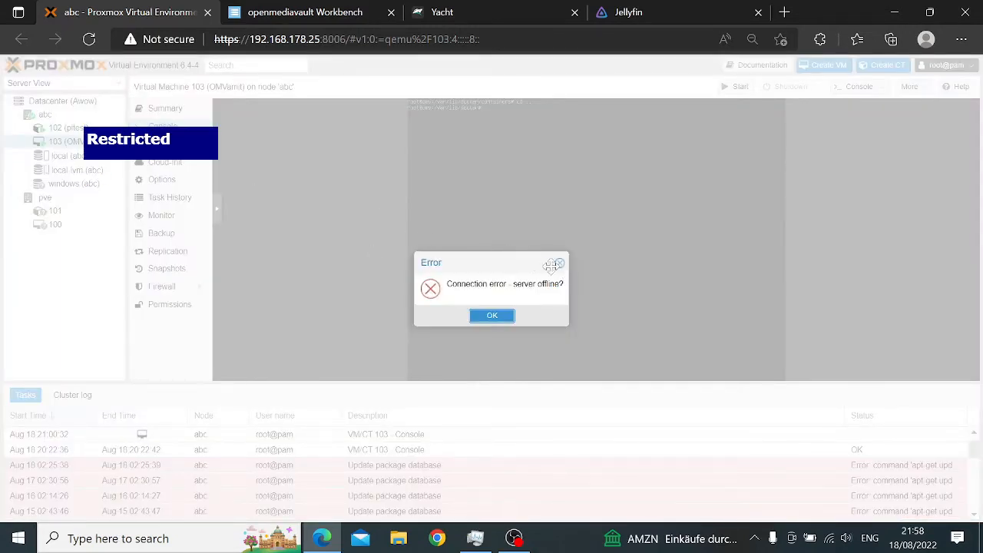
pyautogui.click(492, 315)
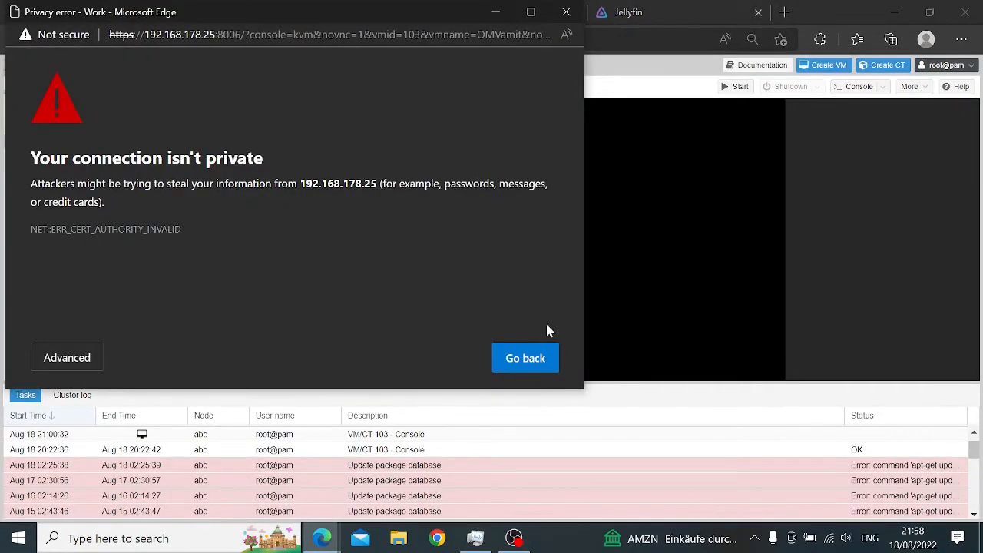
pyautogui.moveTo(441, 369)
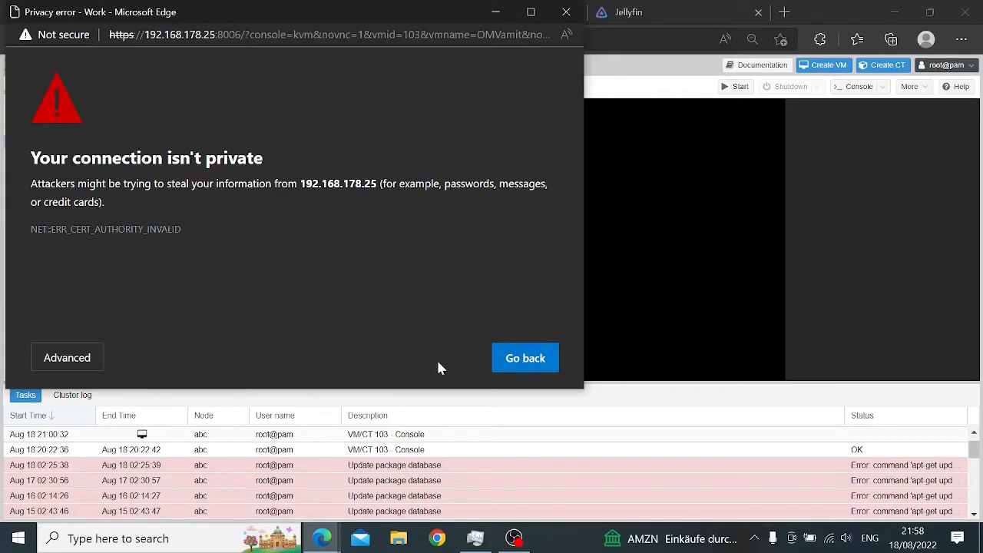
pyautogui.click(66, 358)
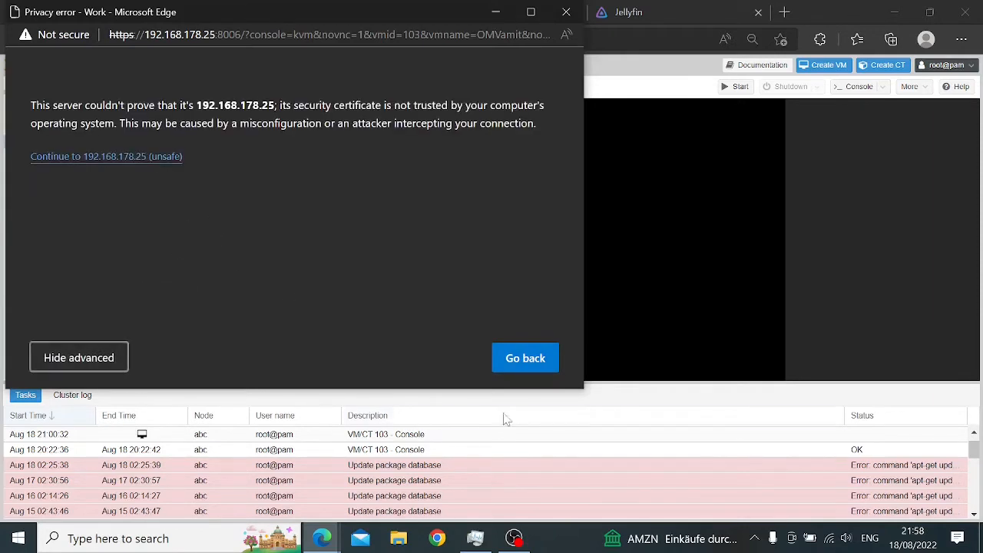
pyautogui.click(526, 357)
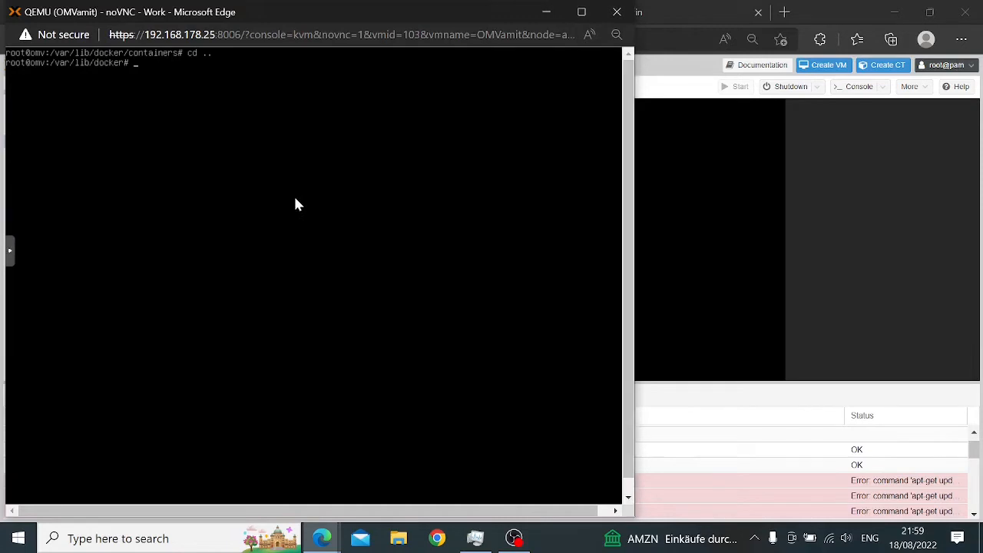
# Step: Change the OMV shell to the root directory with 'cd /' and return to the console window
pyautogui.write('cd /')
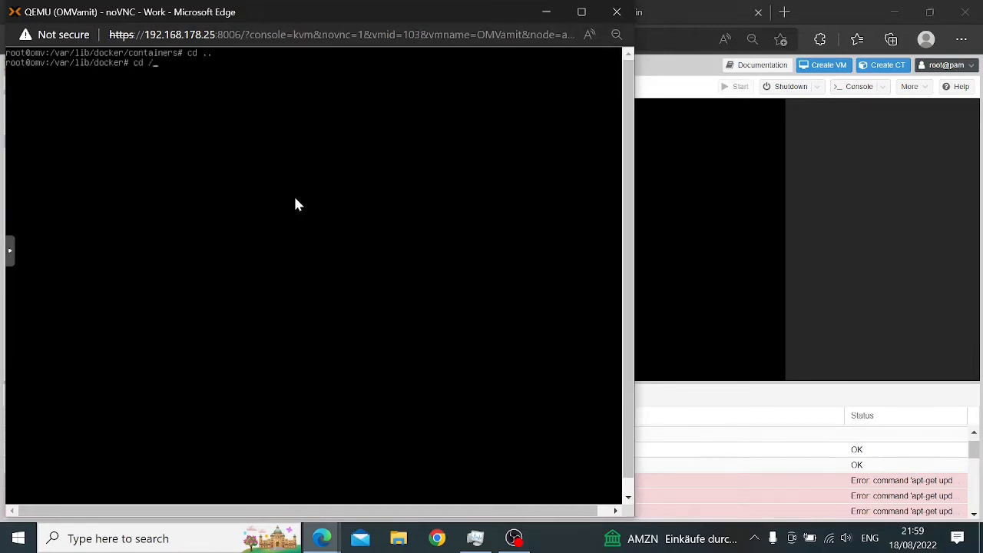
pyautogui.press('Return')
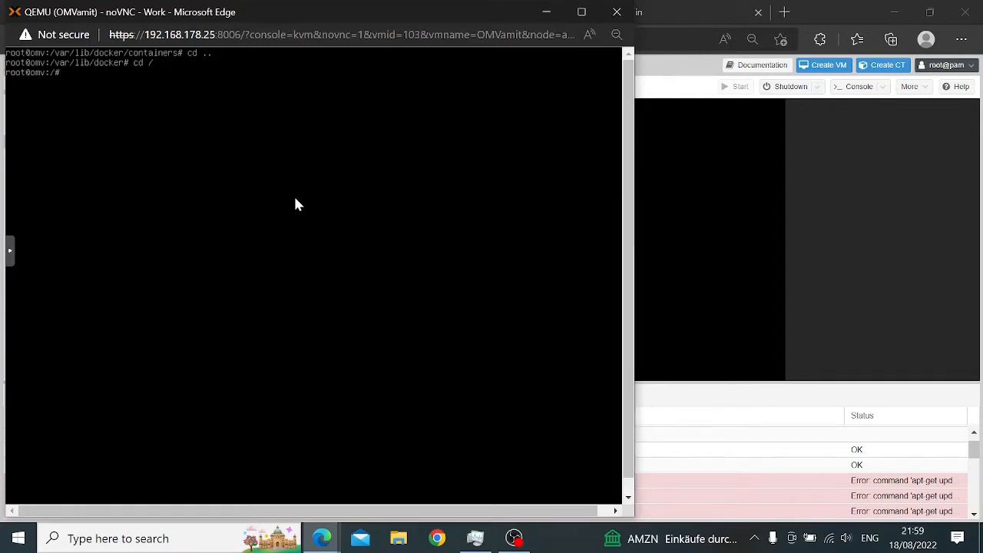
pyautogui.moveTo(321, 538)
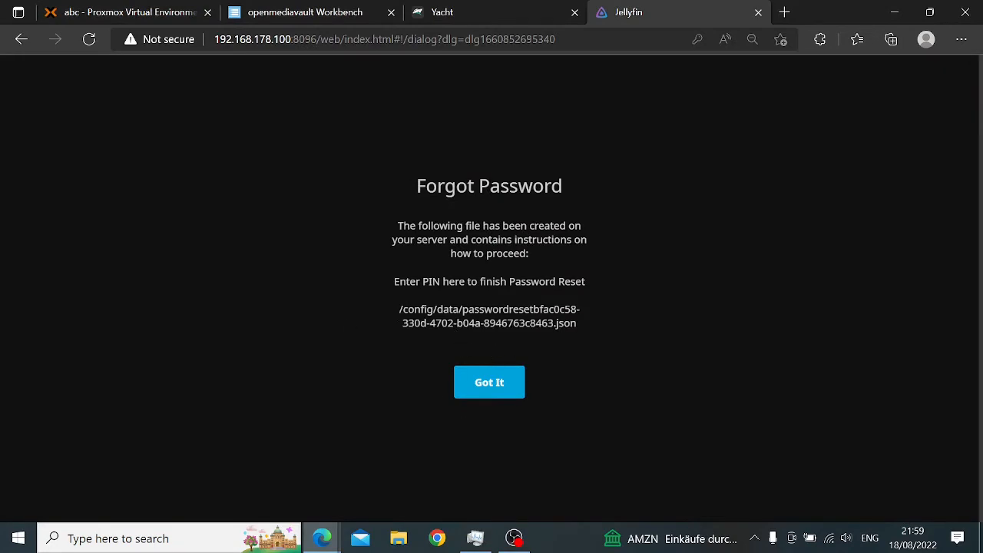
pyautogui.moveTo(321, 537)
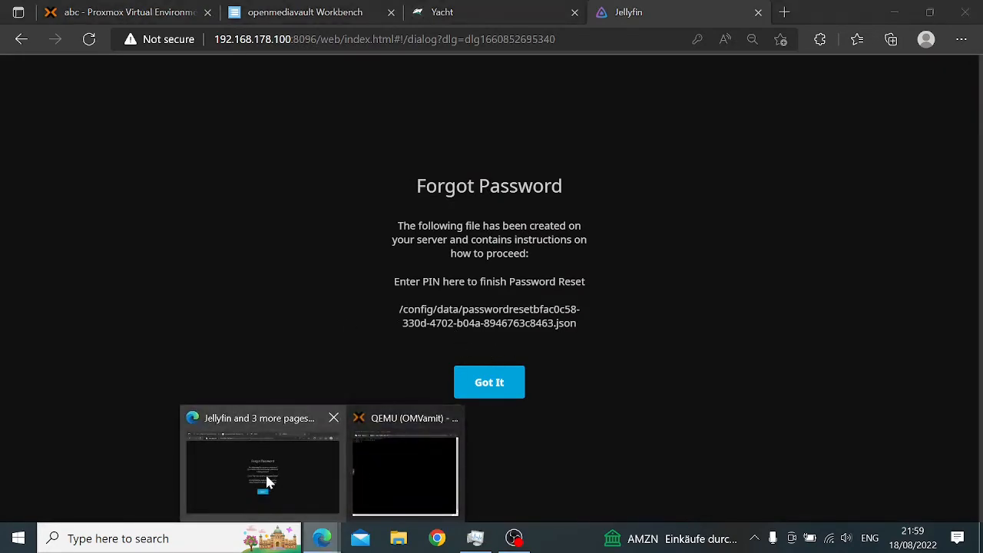
pyautogui.click(404, 477)
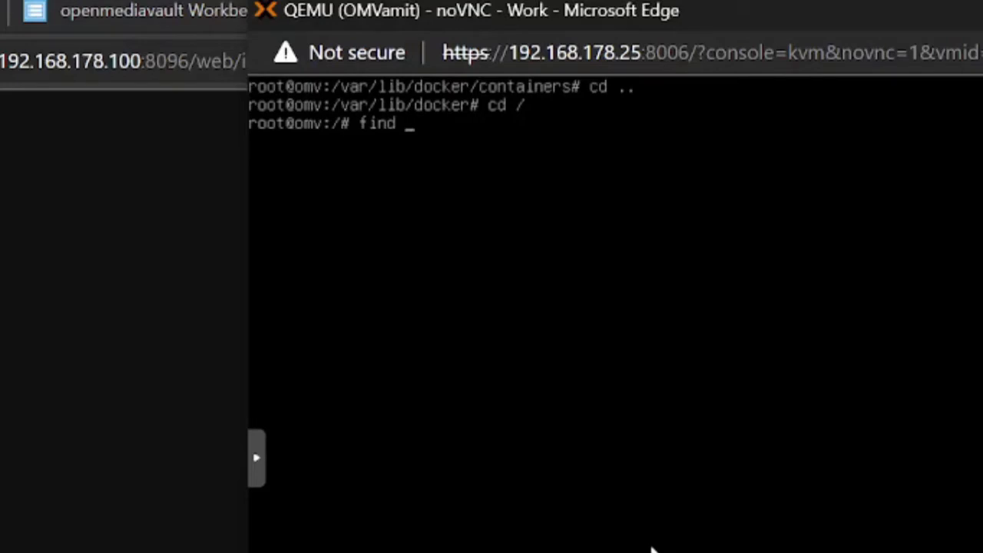
# Step: Type 'find / -name' in the console, fixing typos, then bring up the Jellyfin page
pyautogui.write('-')
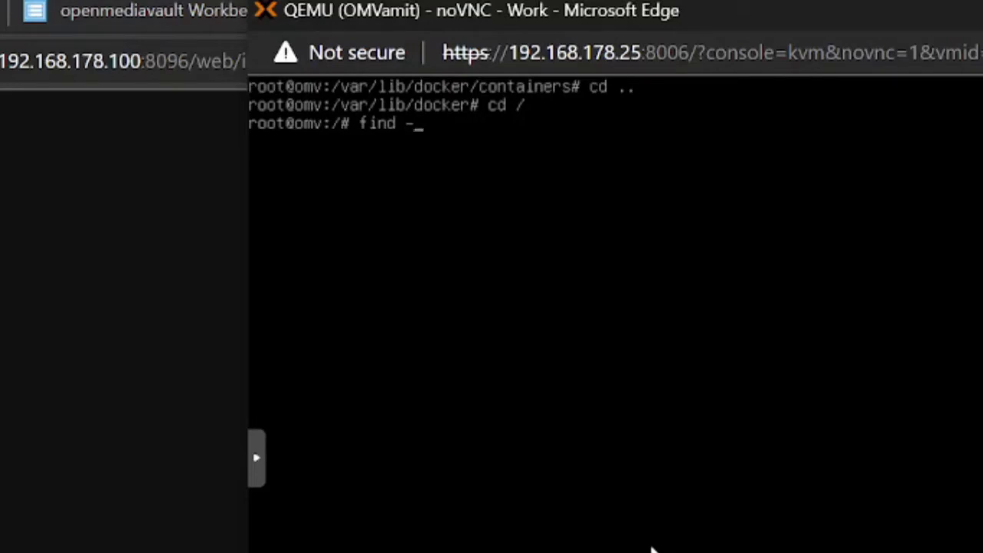
pyautogui.write('/')
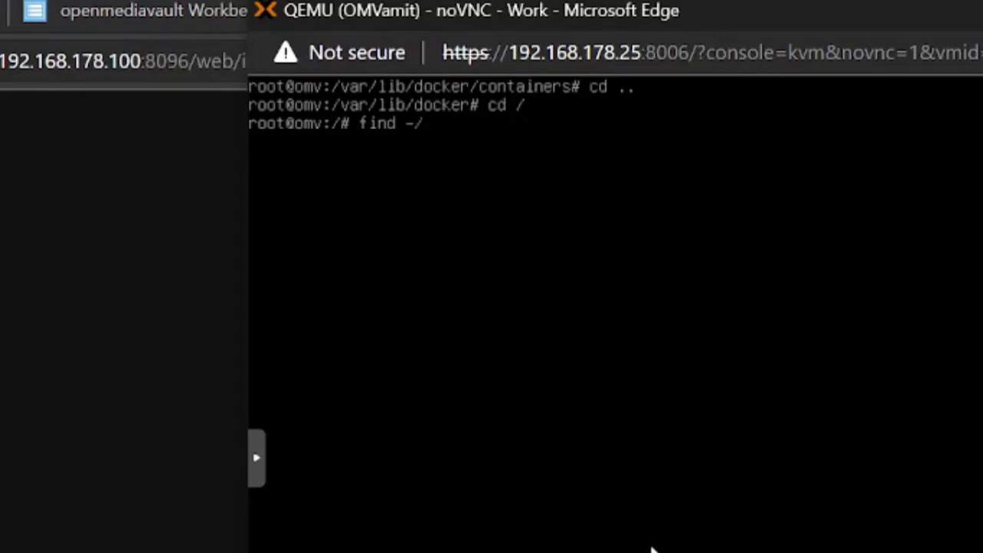
pyautogui.press('BackSpace')
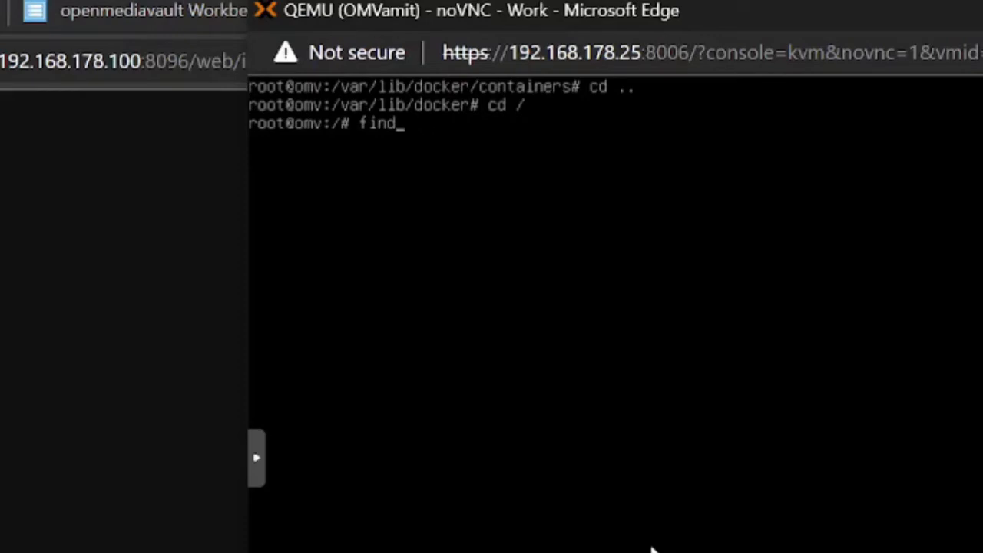
pyautogui.write('/ -')
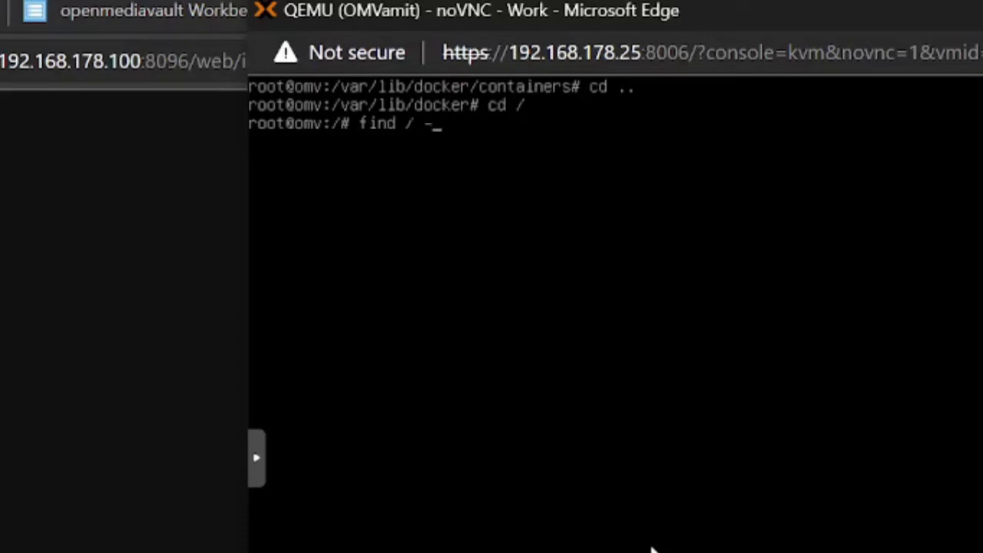
pyautogui.write('name')
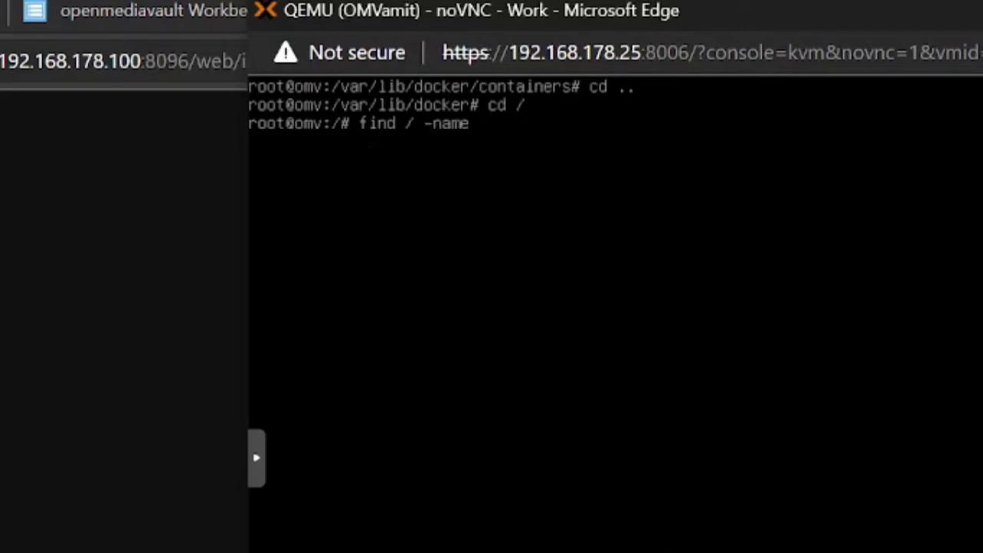
pyautogui.click(153, 11)
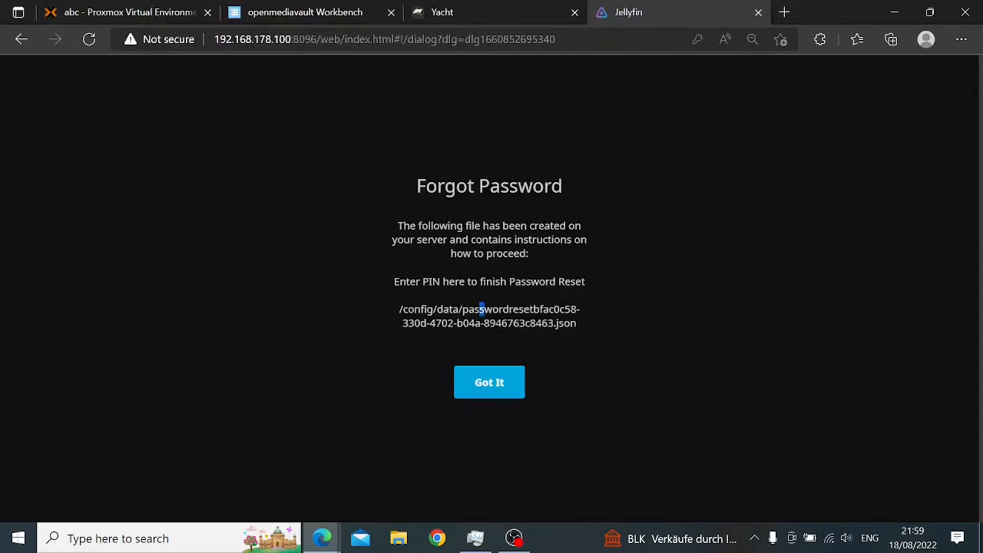
# Step: Select the reset file's name in the Forgot Password notice's file path
pyautogui.rightClick(499, 309)
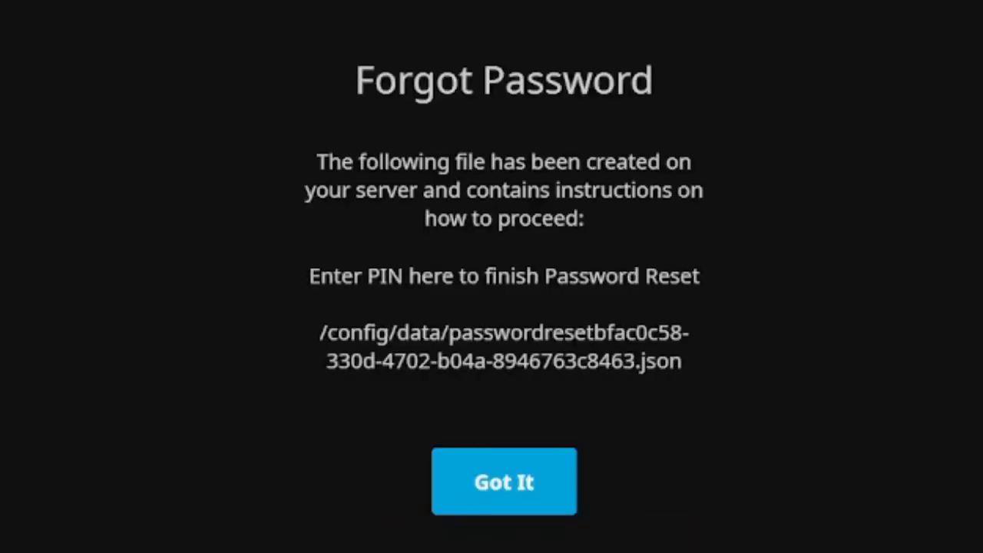
pyautogui.doubleClick(538, 333)
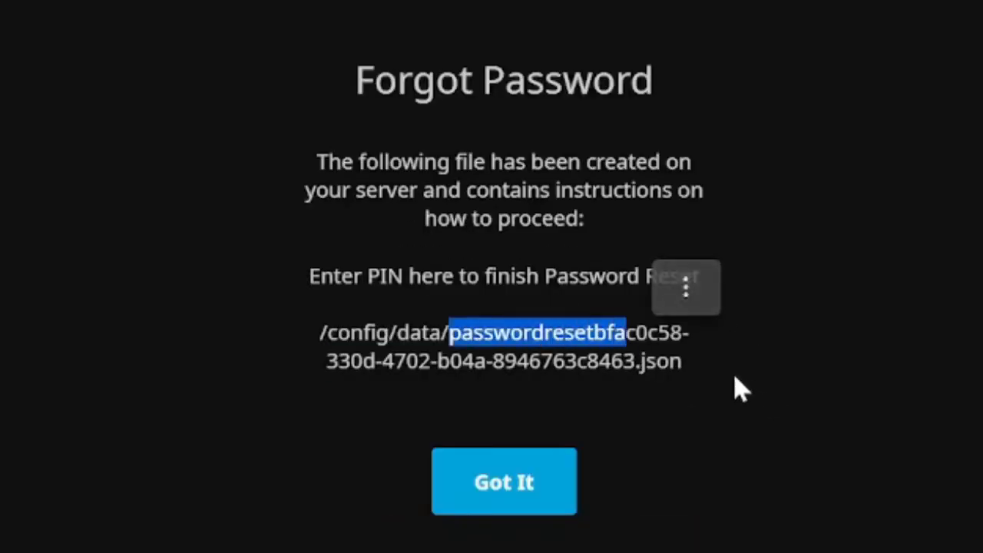
pyautogui.moveTo(642, 376)
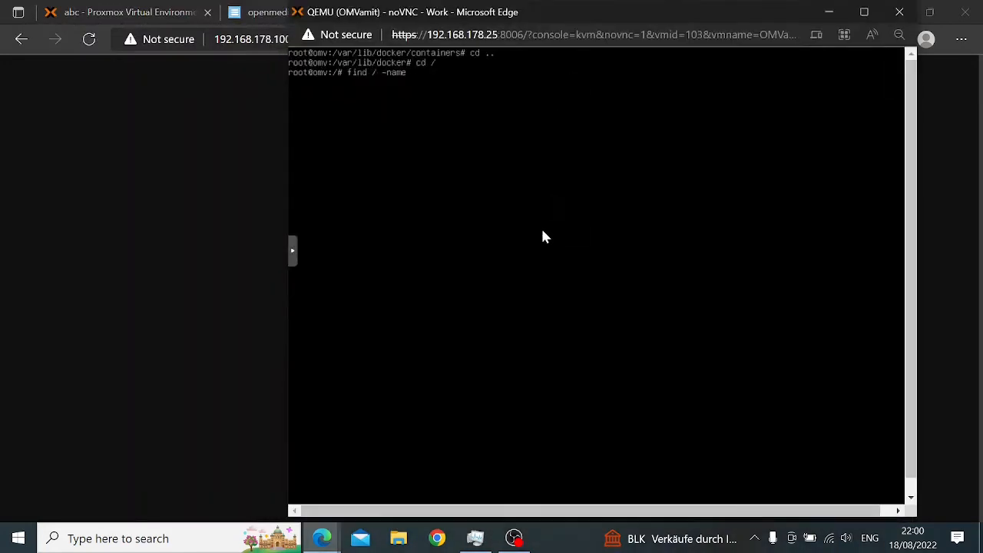
# Step: Complete and run 'find / -name passwordr*' to locate the reset JSON file
pyautogui.write('passwordr')
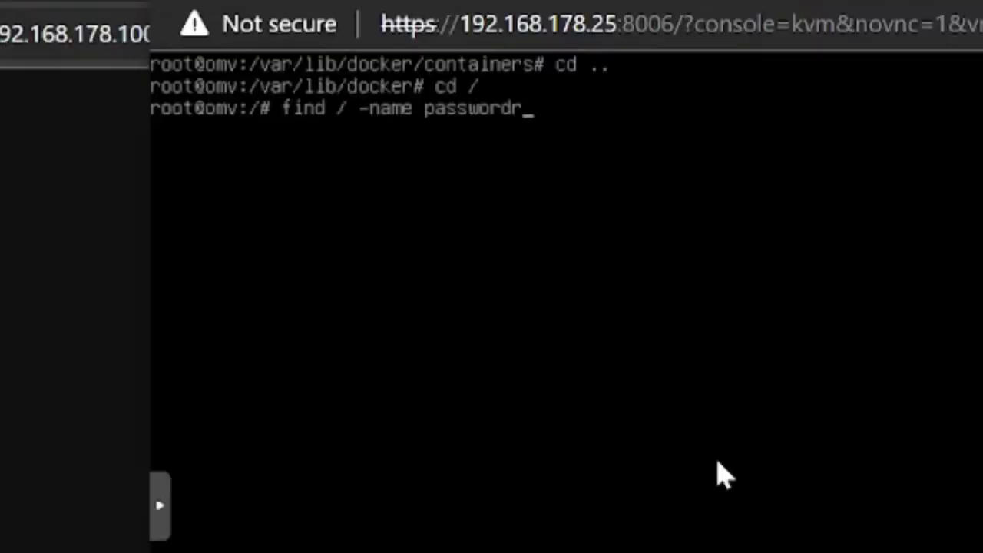
pyautogui.write('*')
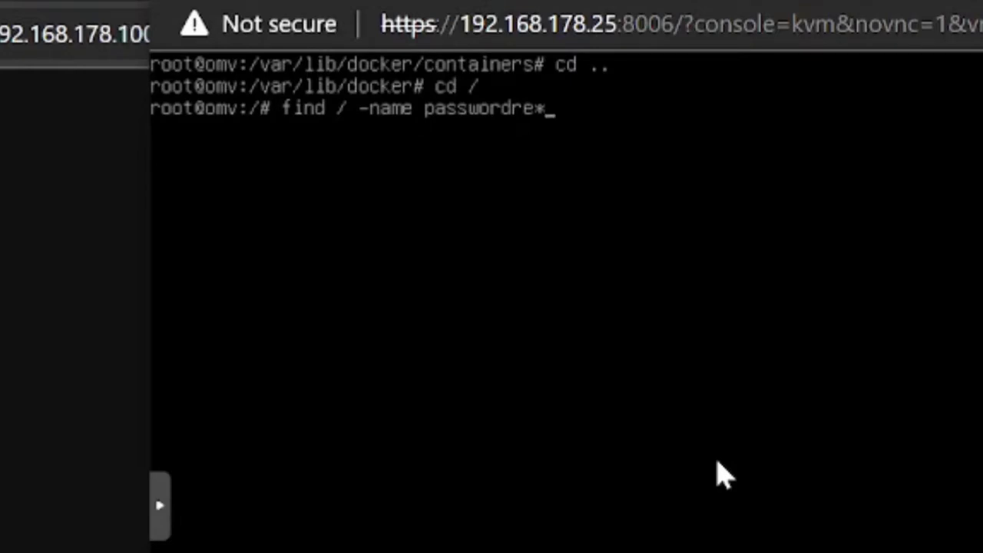
pyautogui.press('Return')
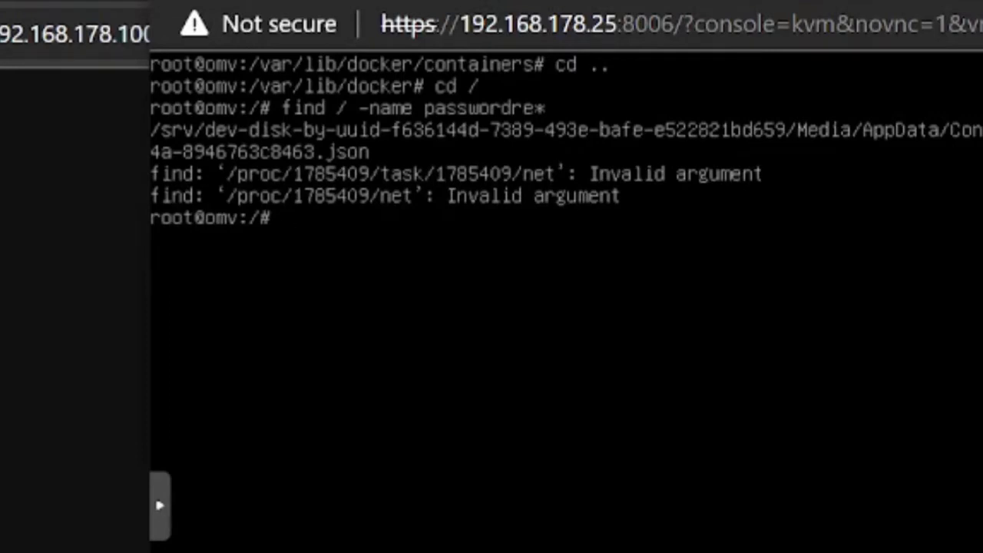
pyautogui.moveTo(292, 154)
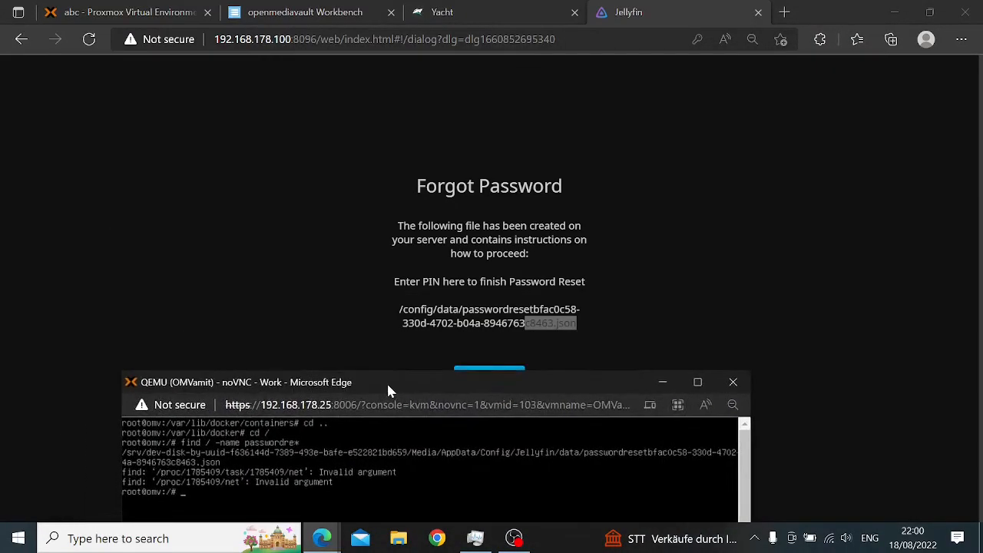
# Step: Maximize the console and cat the passwordreset JSON under /srv/dev… AppData to show root's PIN
pyautogui.click(697, 381)
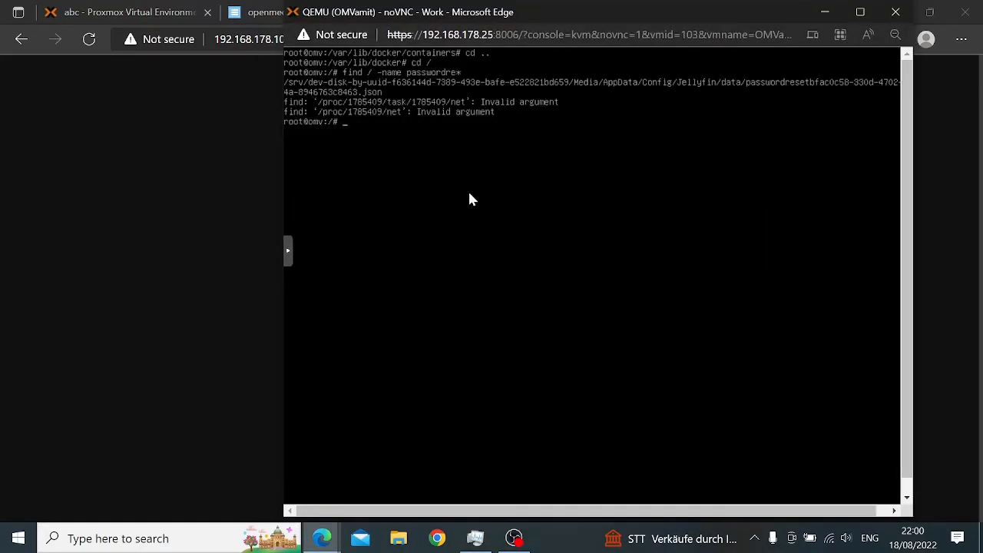
pyautogui.moveTo(451, 187)
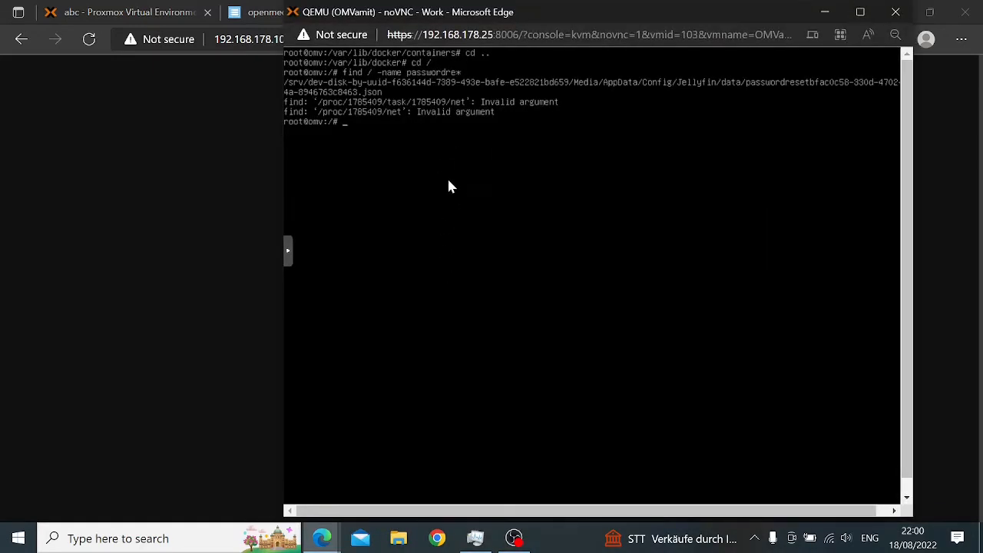
pyautogui.moveTo(570, 183)
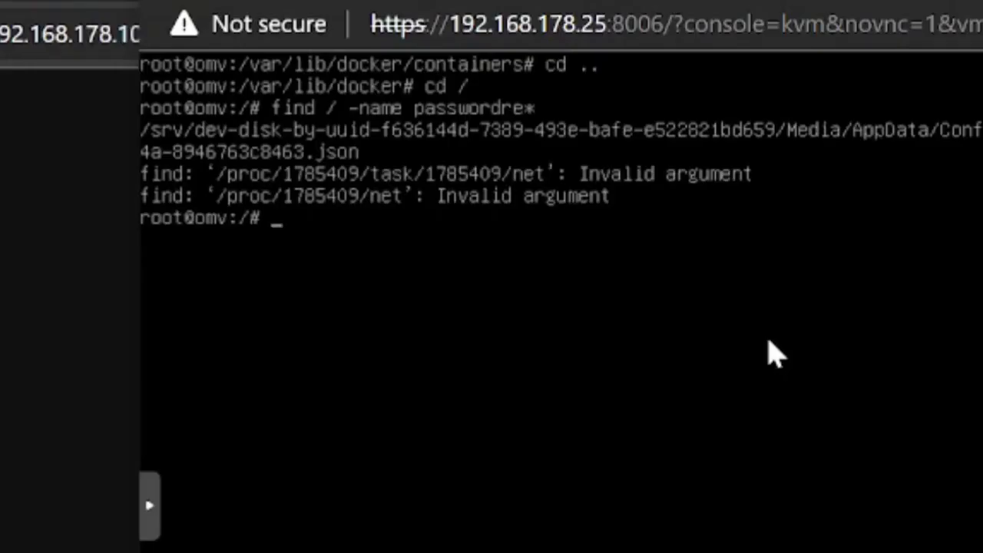
pyautogui.write('cat')
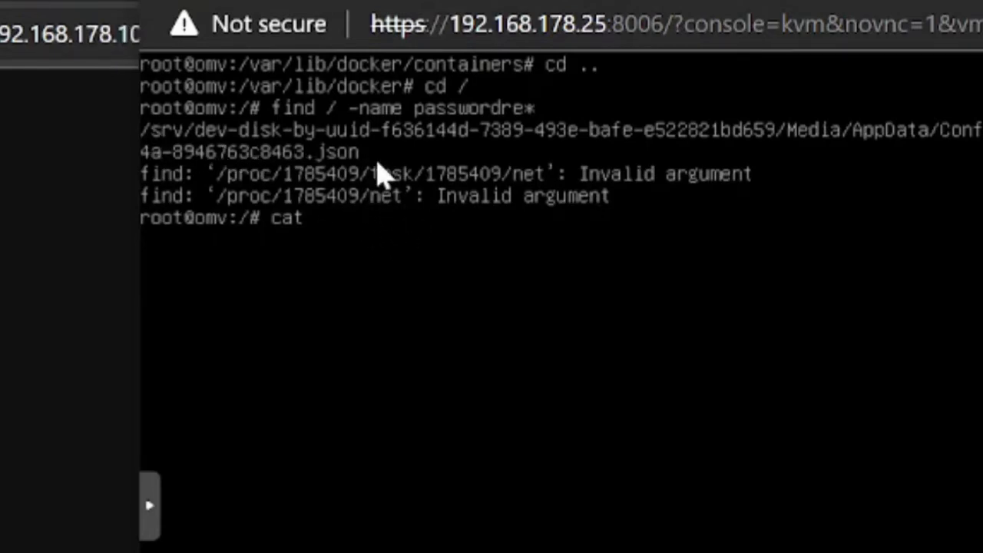
pyautogui.moveTo(123, 130)
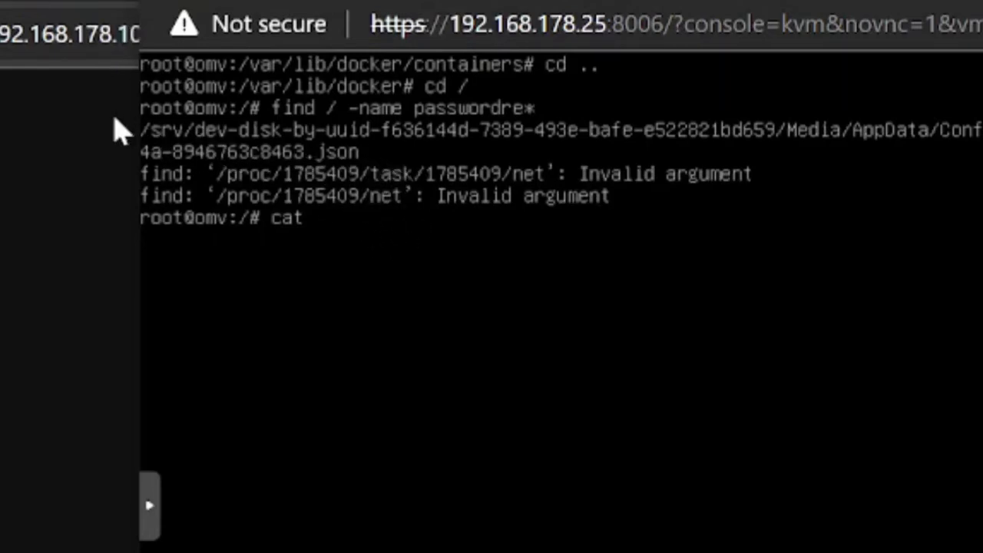
pyautogui.moveTo(468, 265)
pyautogui.write(' /s')
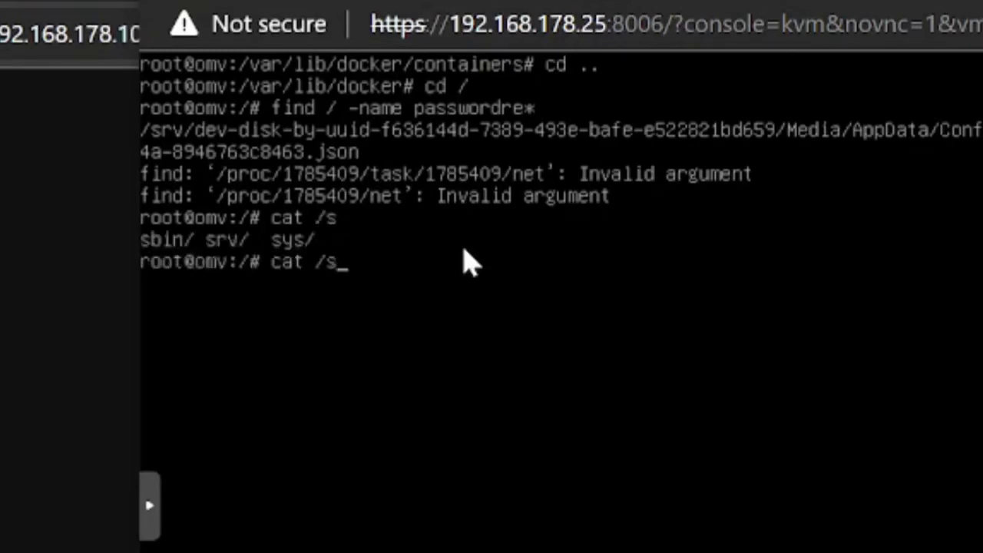
pyautogui.write('rv/')
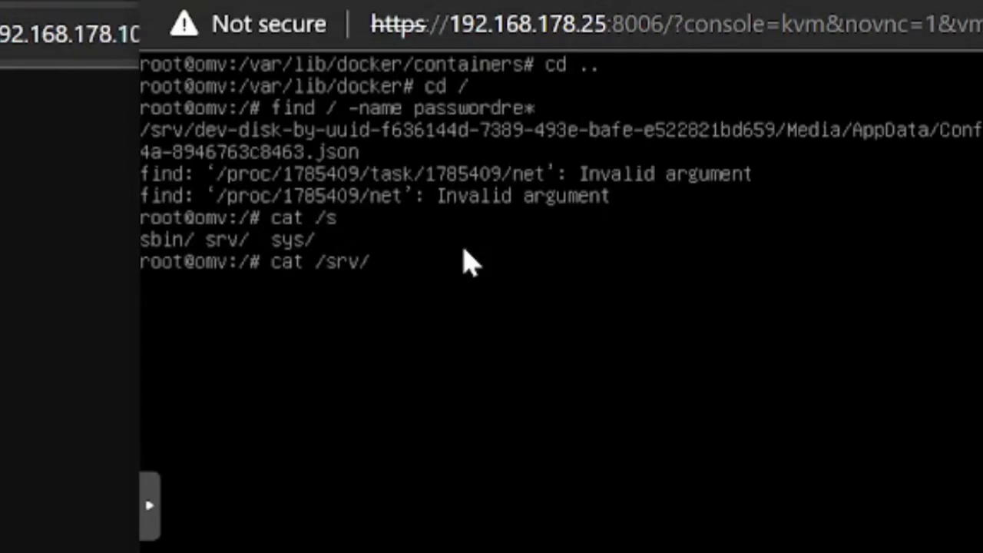
pyautogui.write('de')
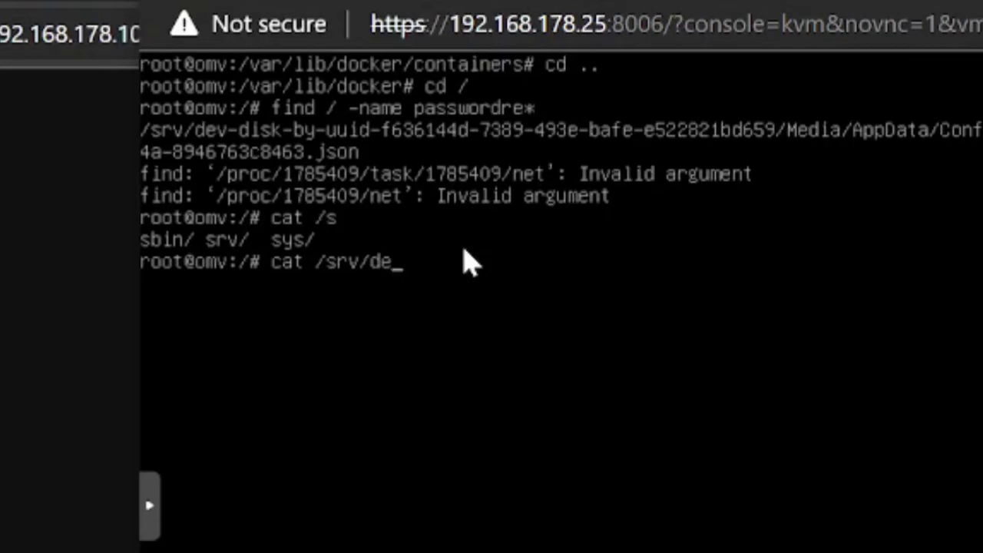
pyautogui.press('Tab')
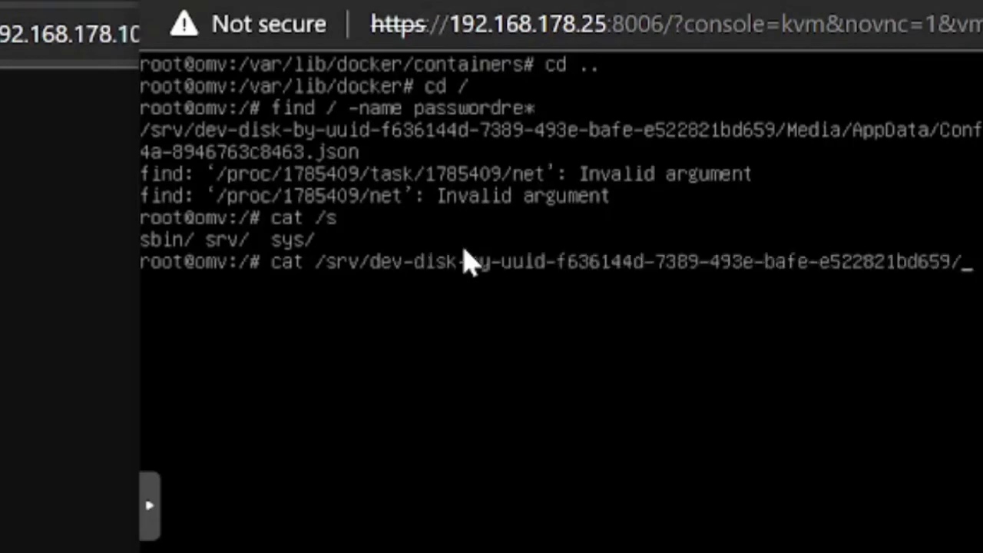
pyautogui.moveTo(468, 276)
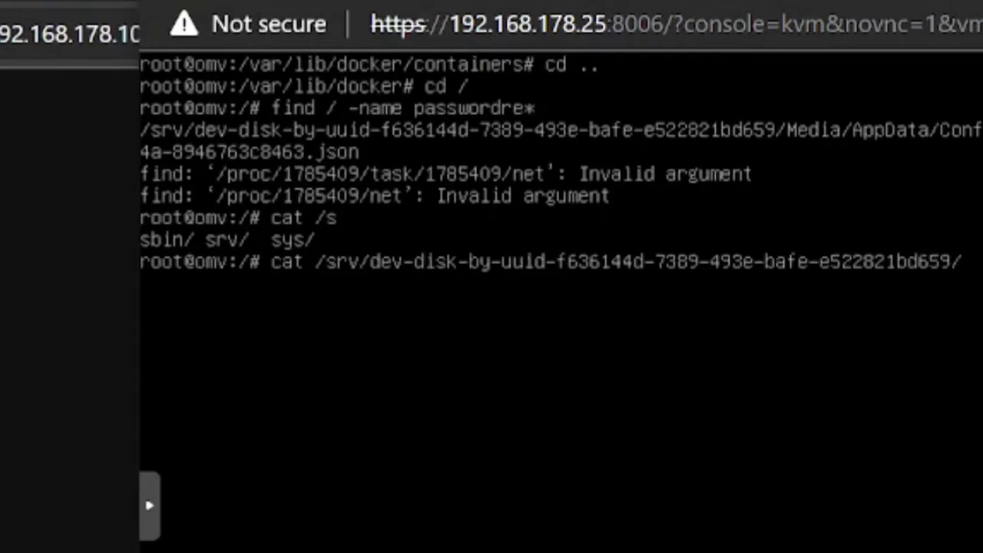
pyautogui.press('CapsLock')
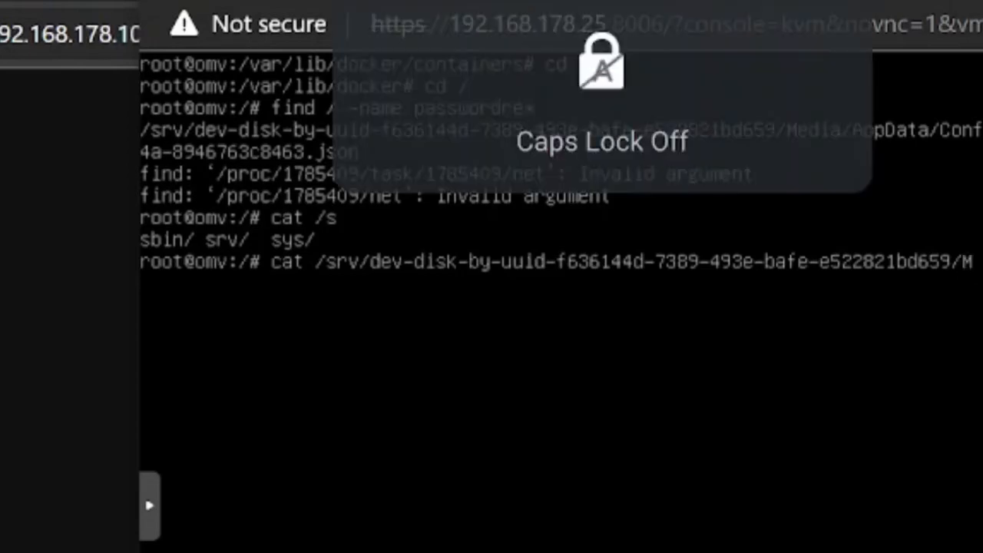
pyautogui.press('Return')
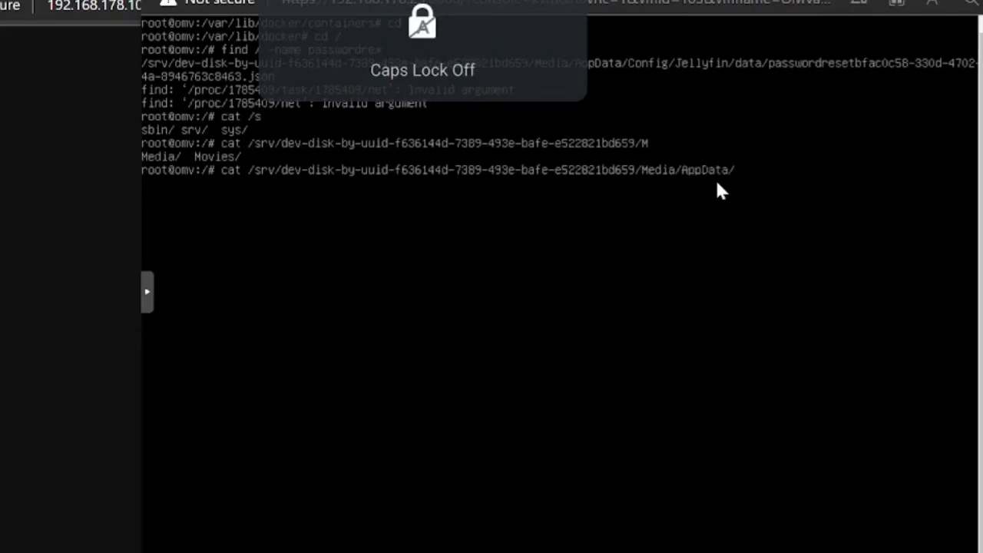
pyautogui.write('Config/Jellyfin/')
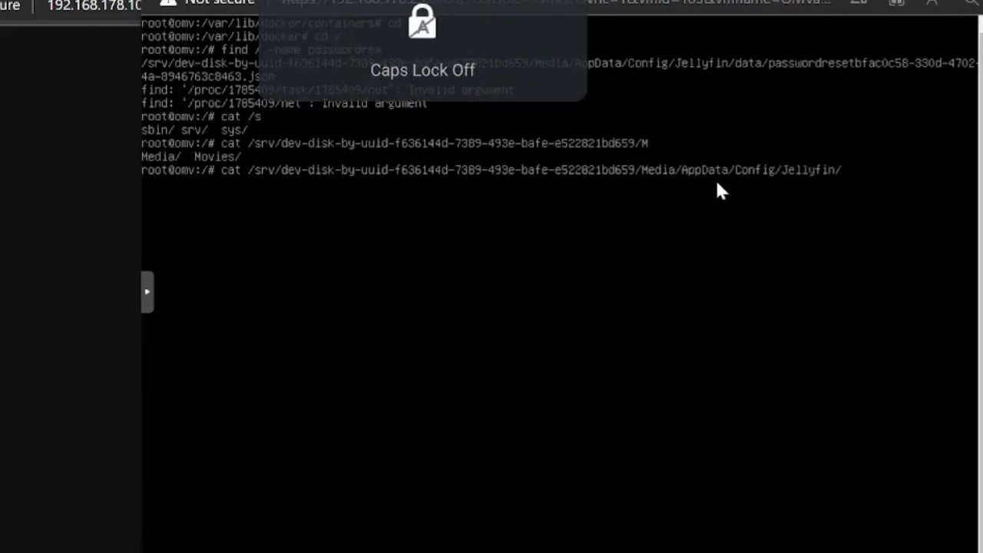
pyautogui.press('capslock')
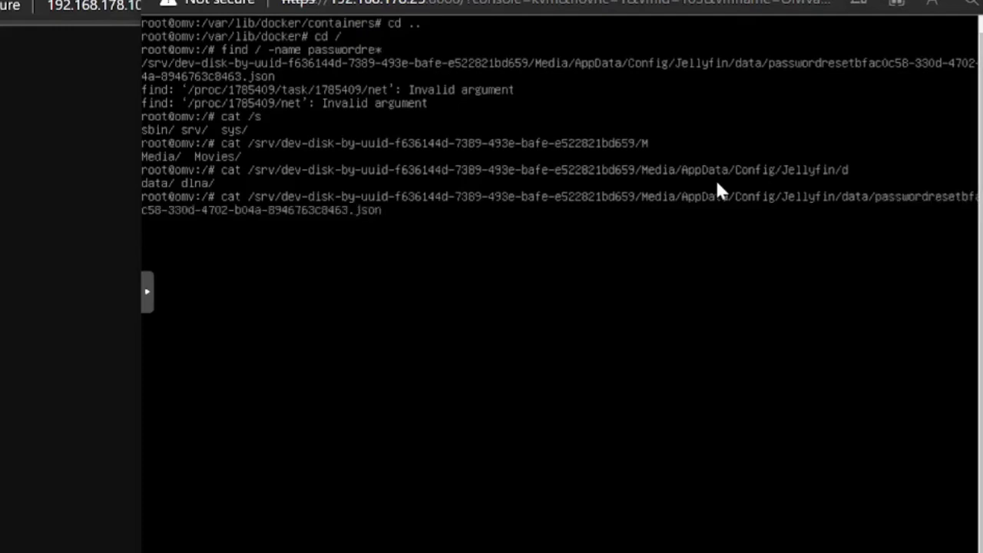
pyautogui.press('Return')
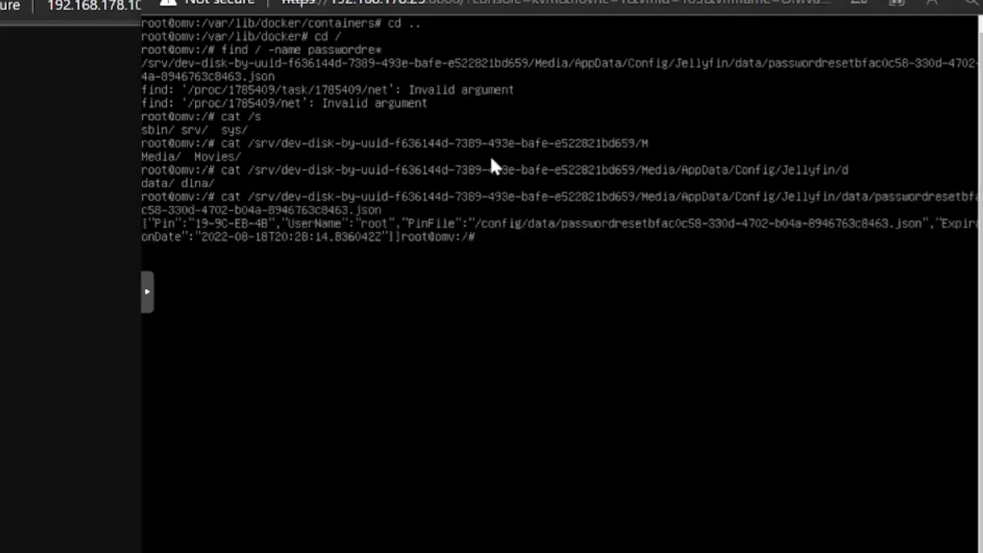
pyautogui.moveTo(217, 236)
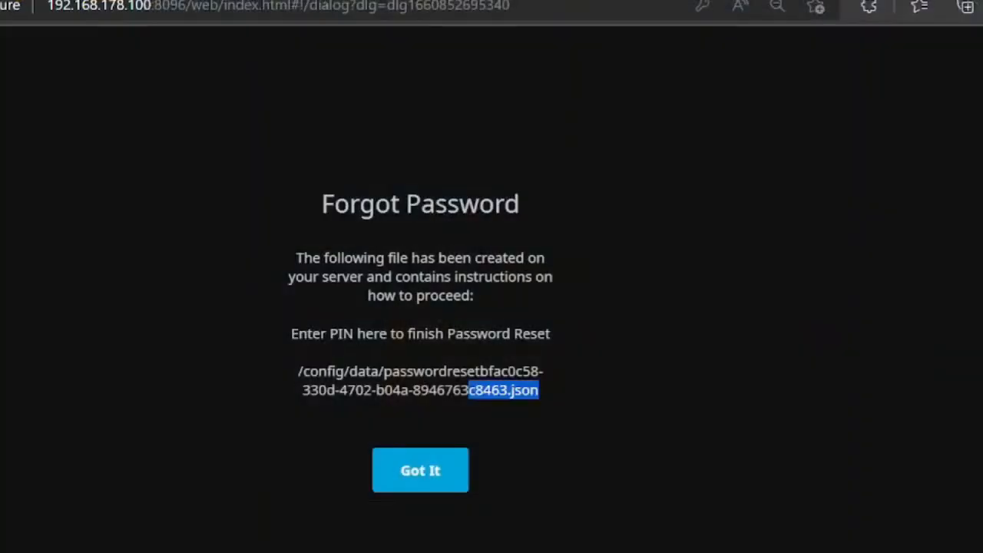
# Step: Dismiss the Forgot Password notice and focus the PIN code field
pyautogui.click(420, 470)
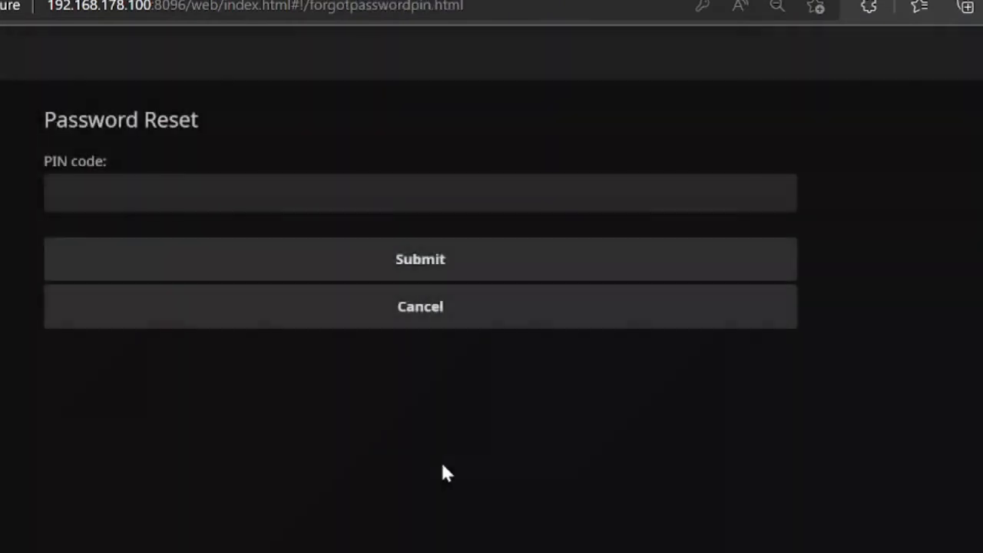
pyautogui.click(489, 177)
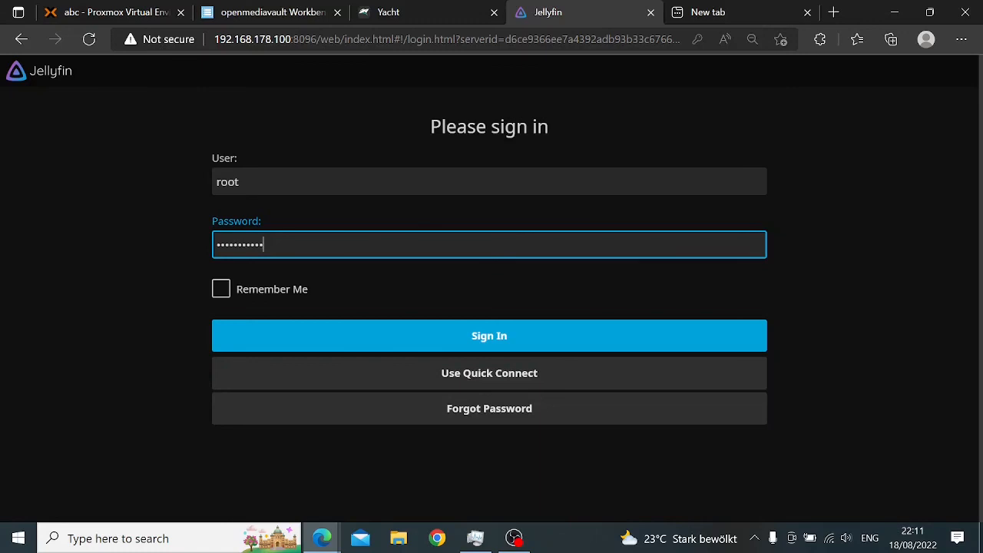
pyautogui.moveTo(353, 269)
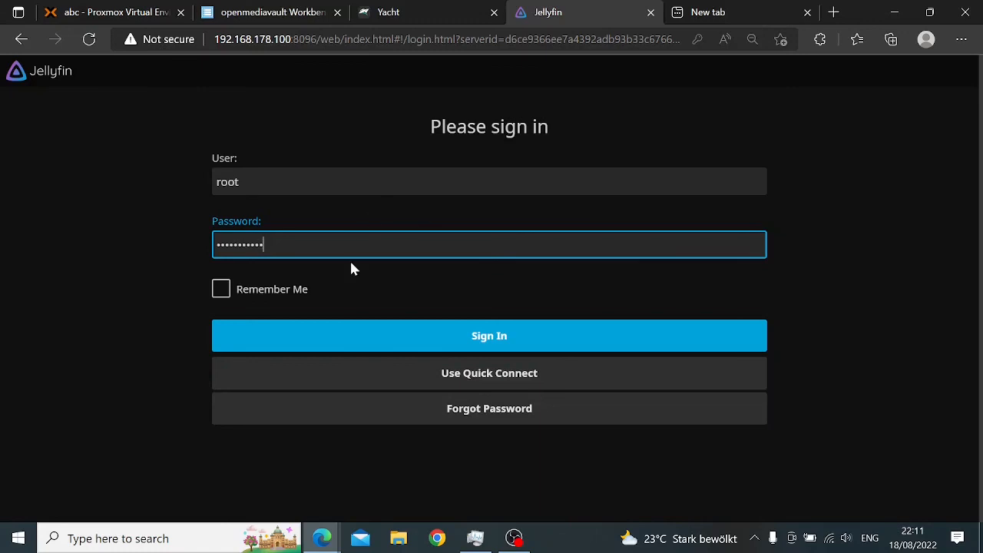
pyautogui.moveTo(268, 487)
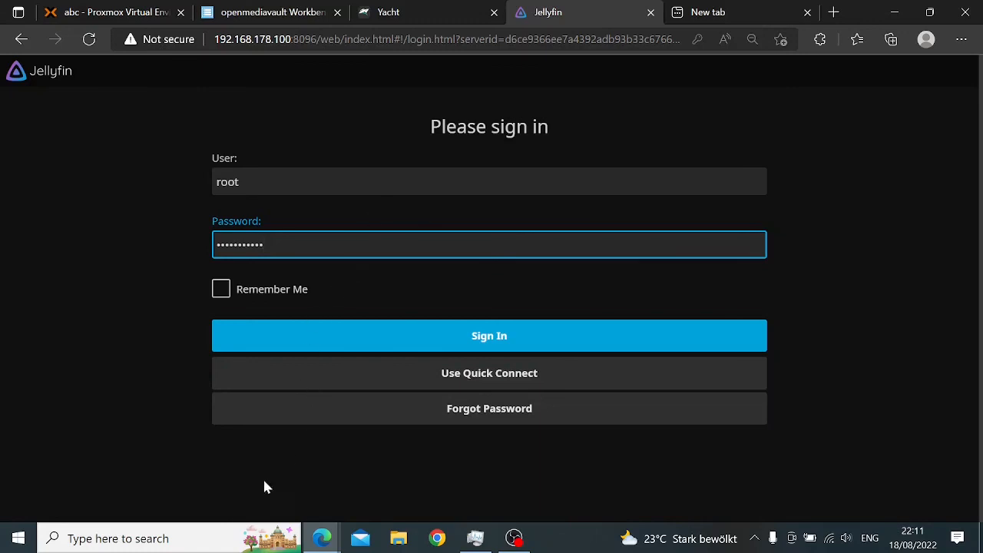
pyautogui.moveTo(268, 431)
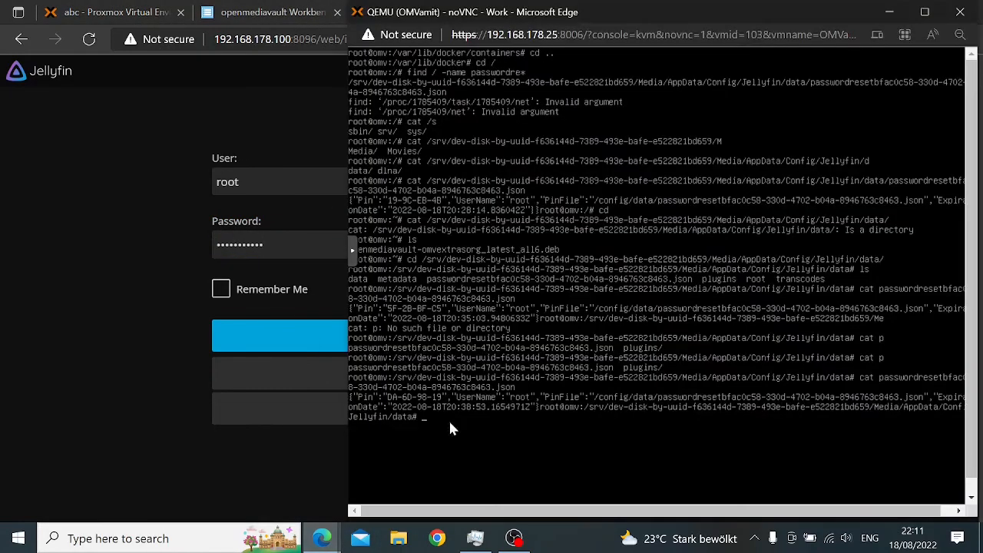
pyautogui.moveTo(263, 400)
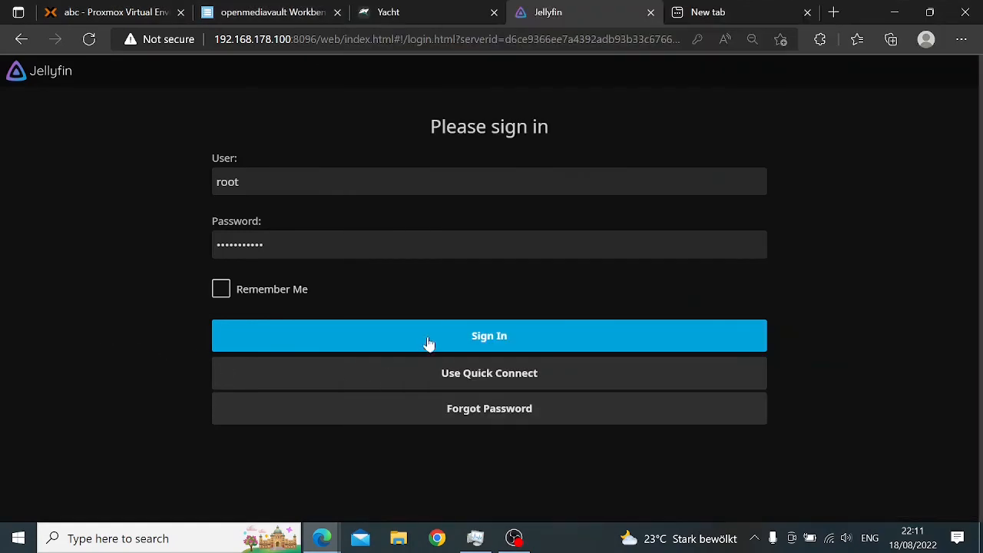
# Step: Sign in as root with the entered password, reaching the home page with Movies
pyautogui.click(489, 336)
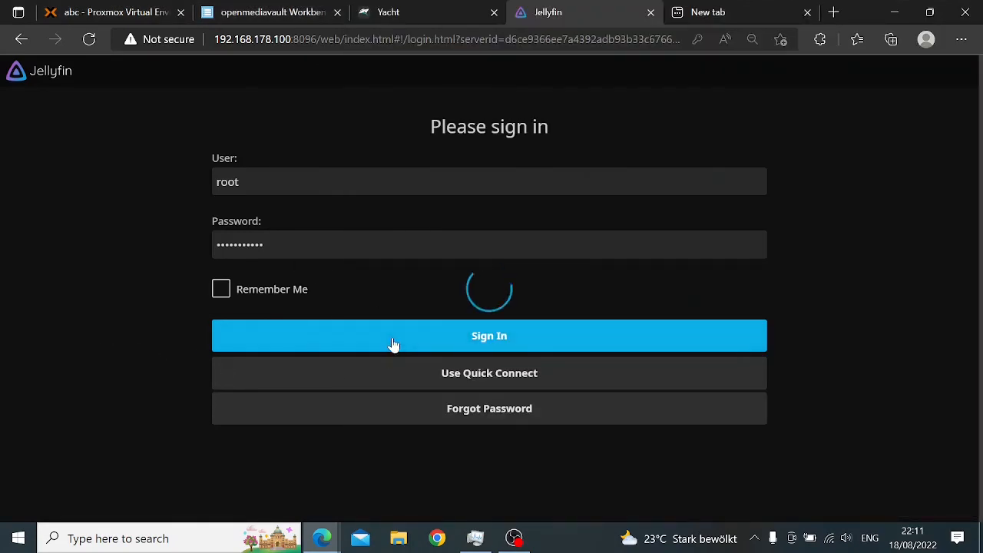
pyautogui.click(490, 336)
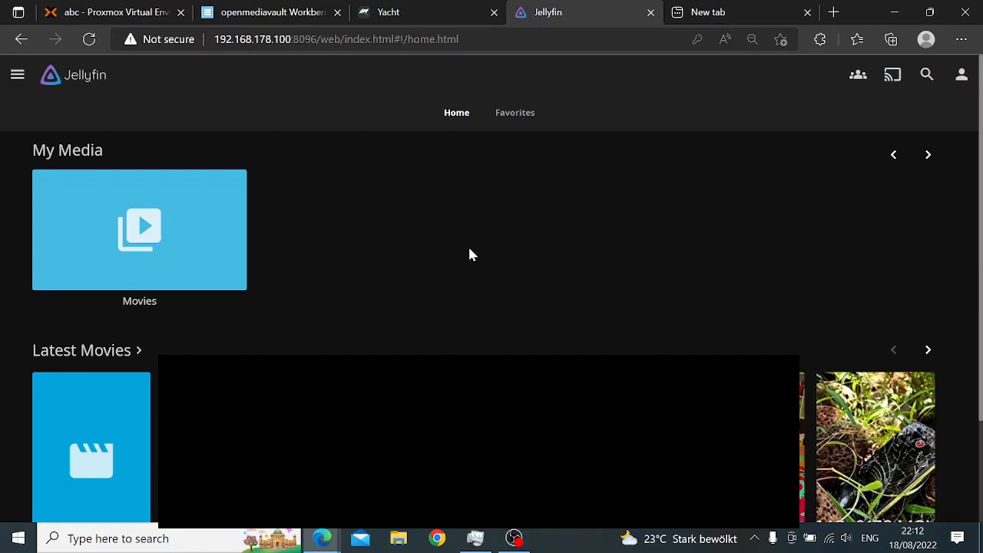
pyautogui.moveTo(564, 244)
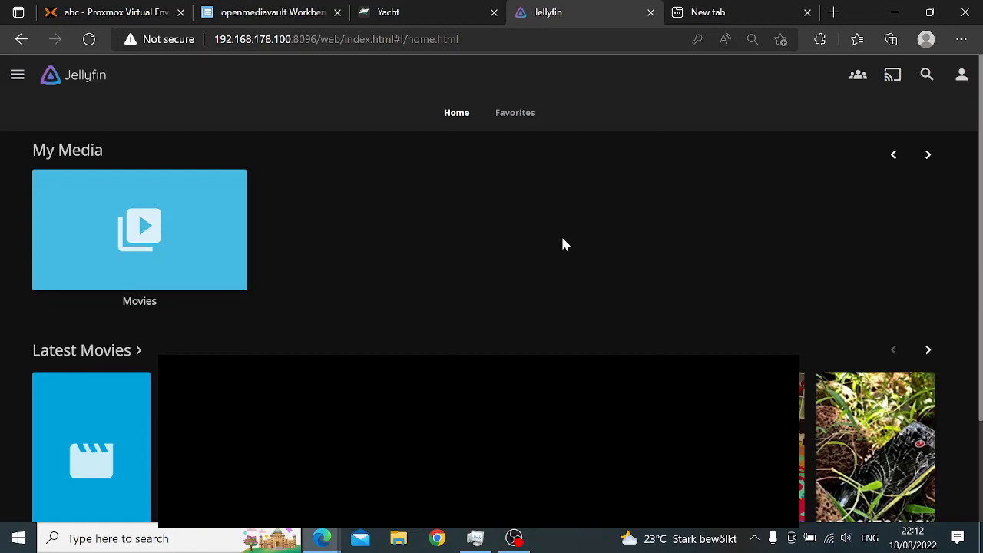